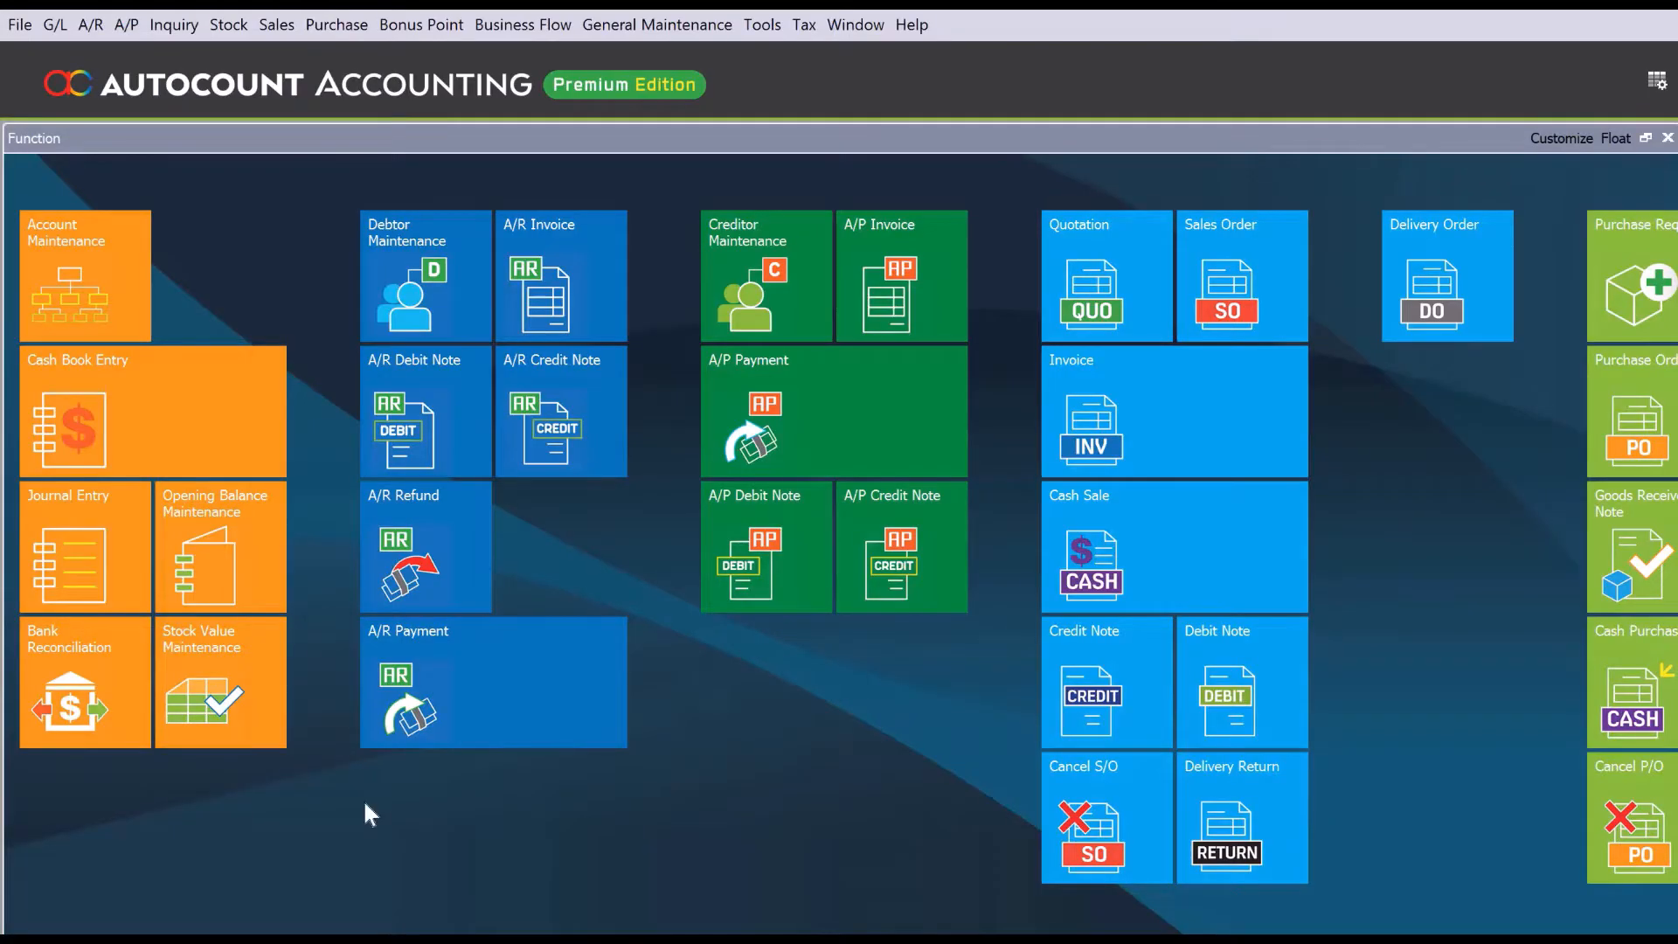
mouse_move(540, 776)
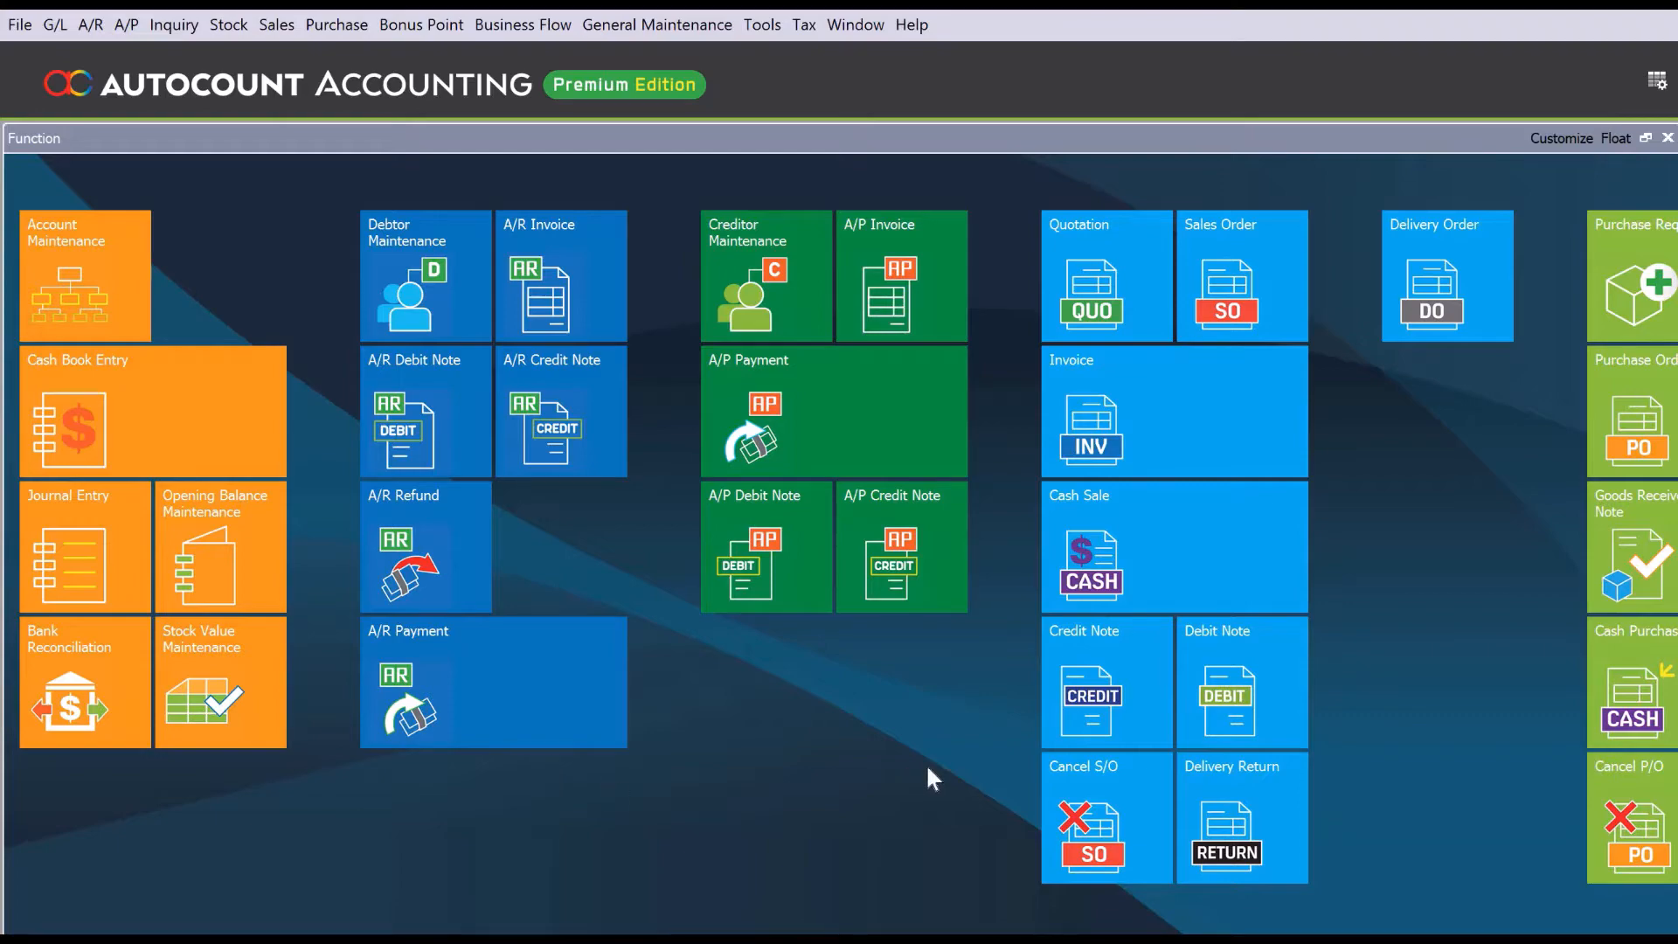
mouse_move(895, 719)
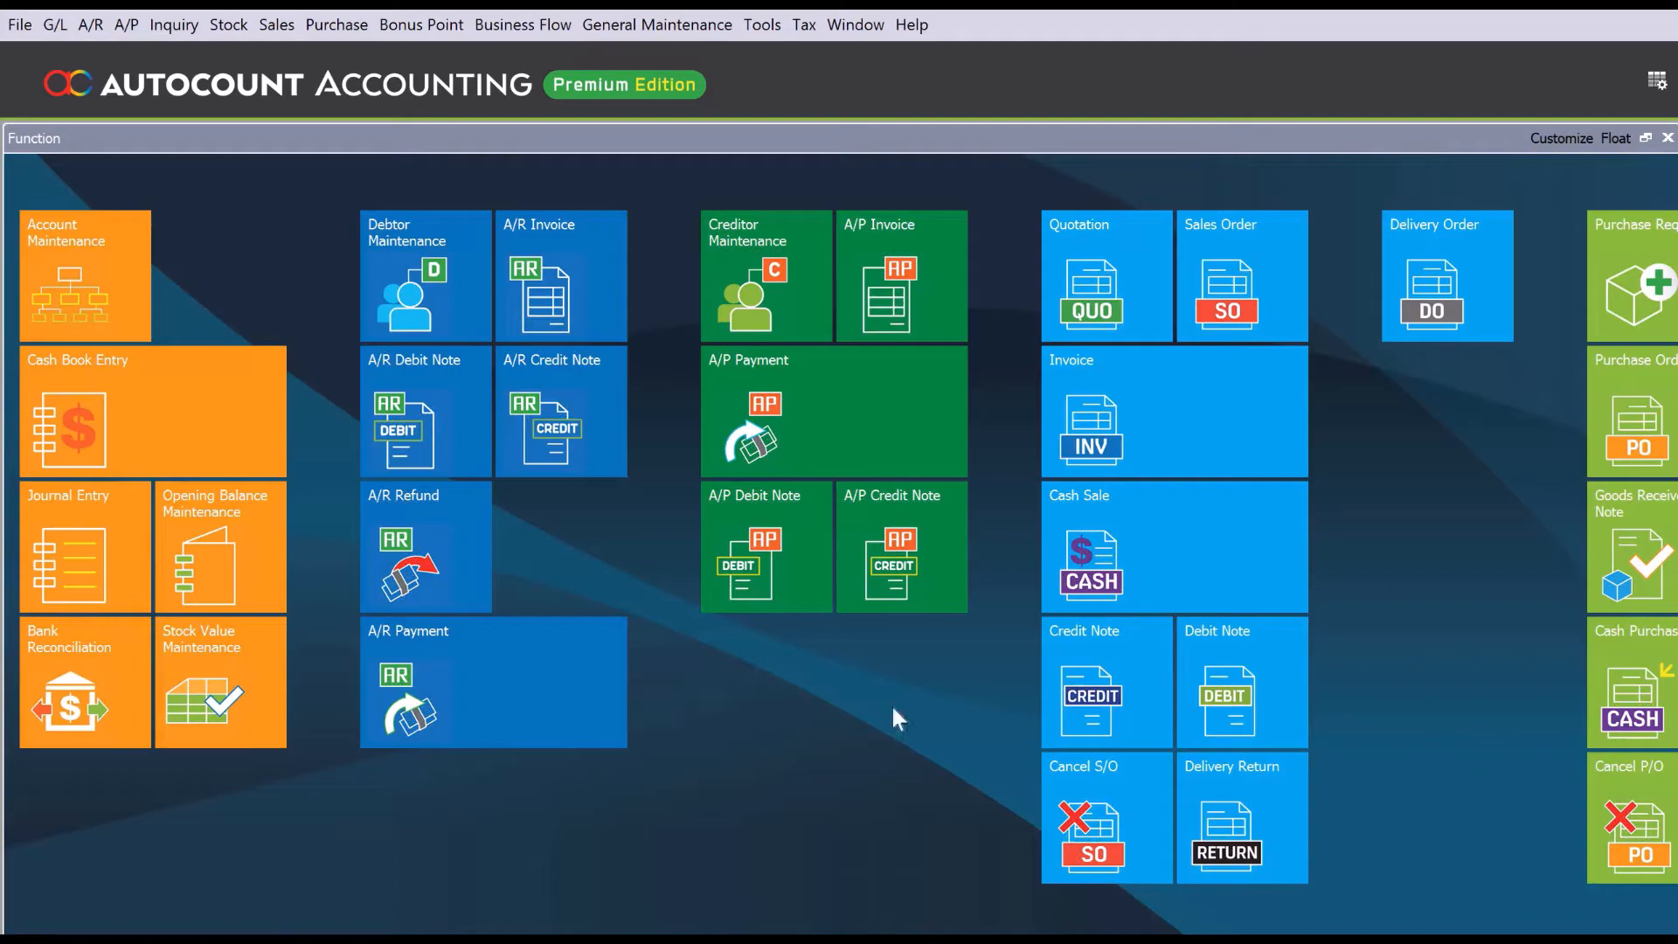
Open the Backup window from the Tools menu
click(762, 23)
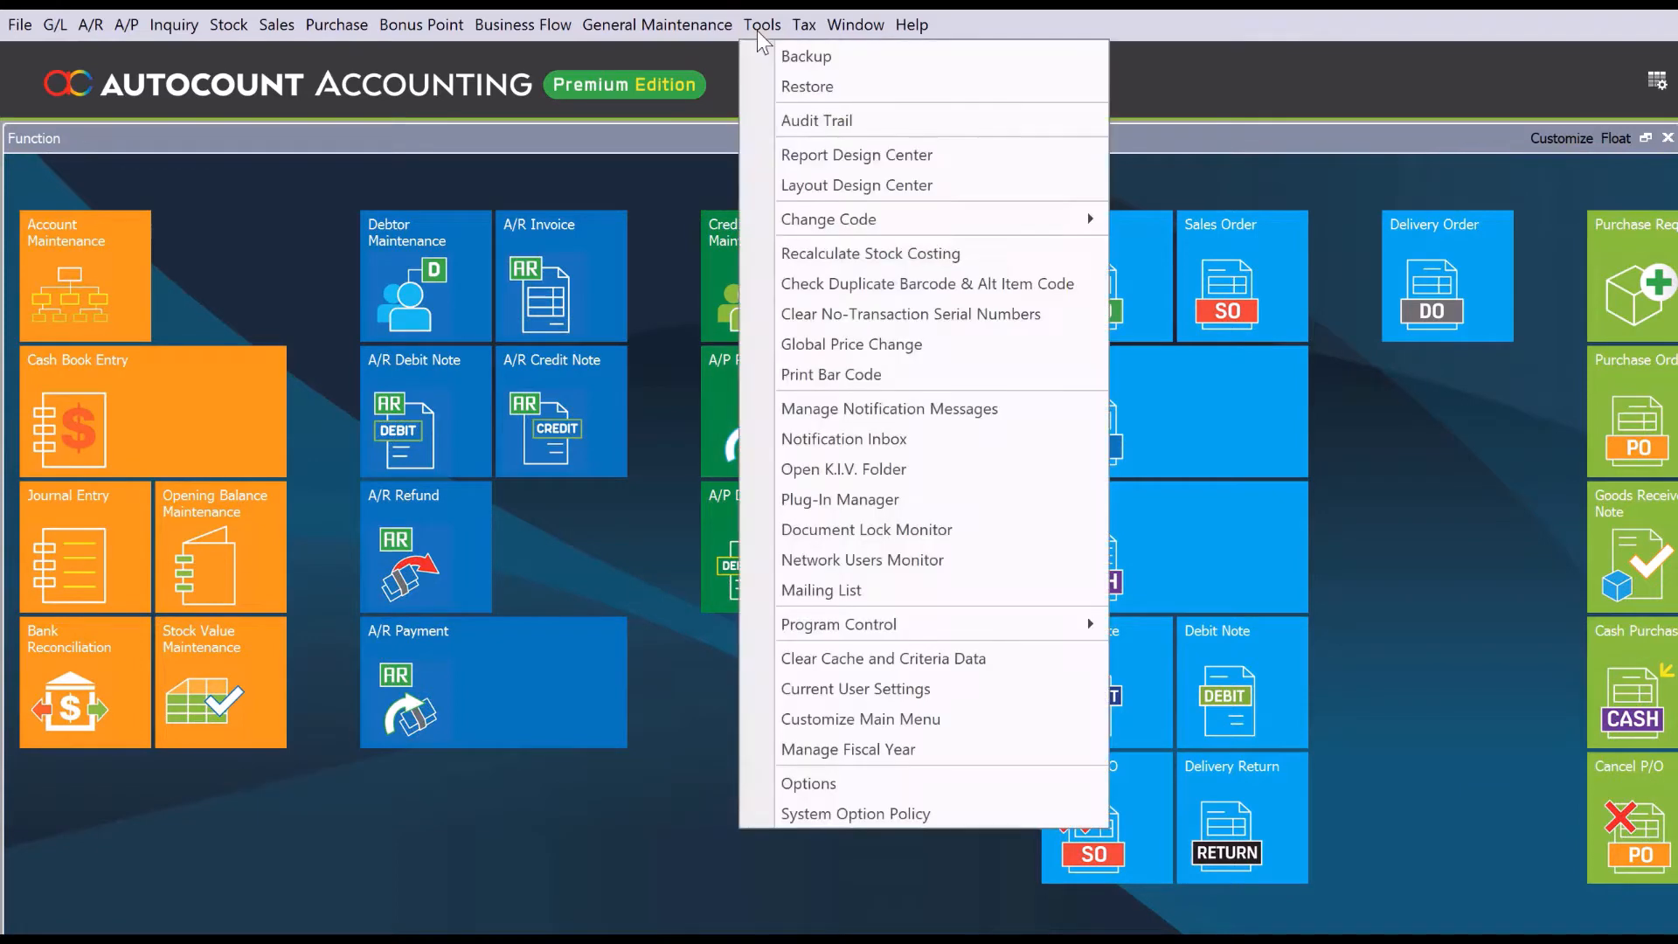
mouse_move(806, 56)
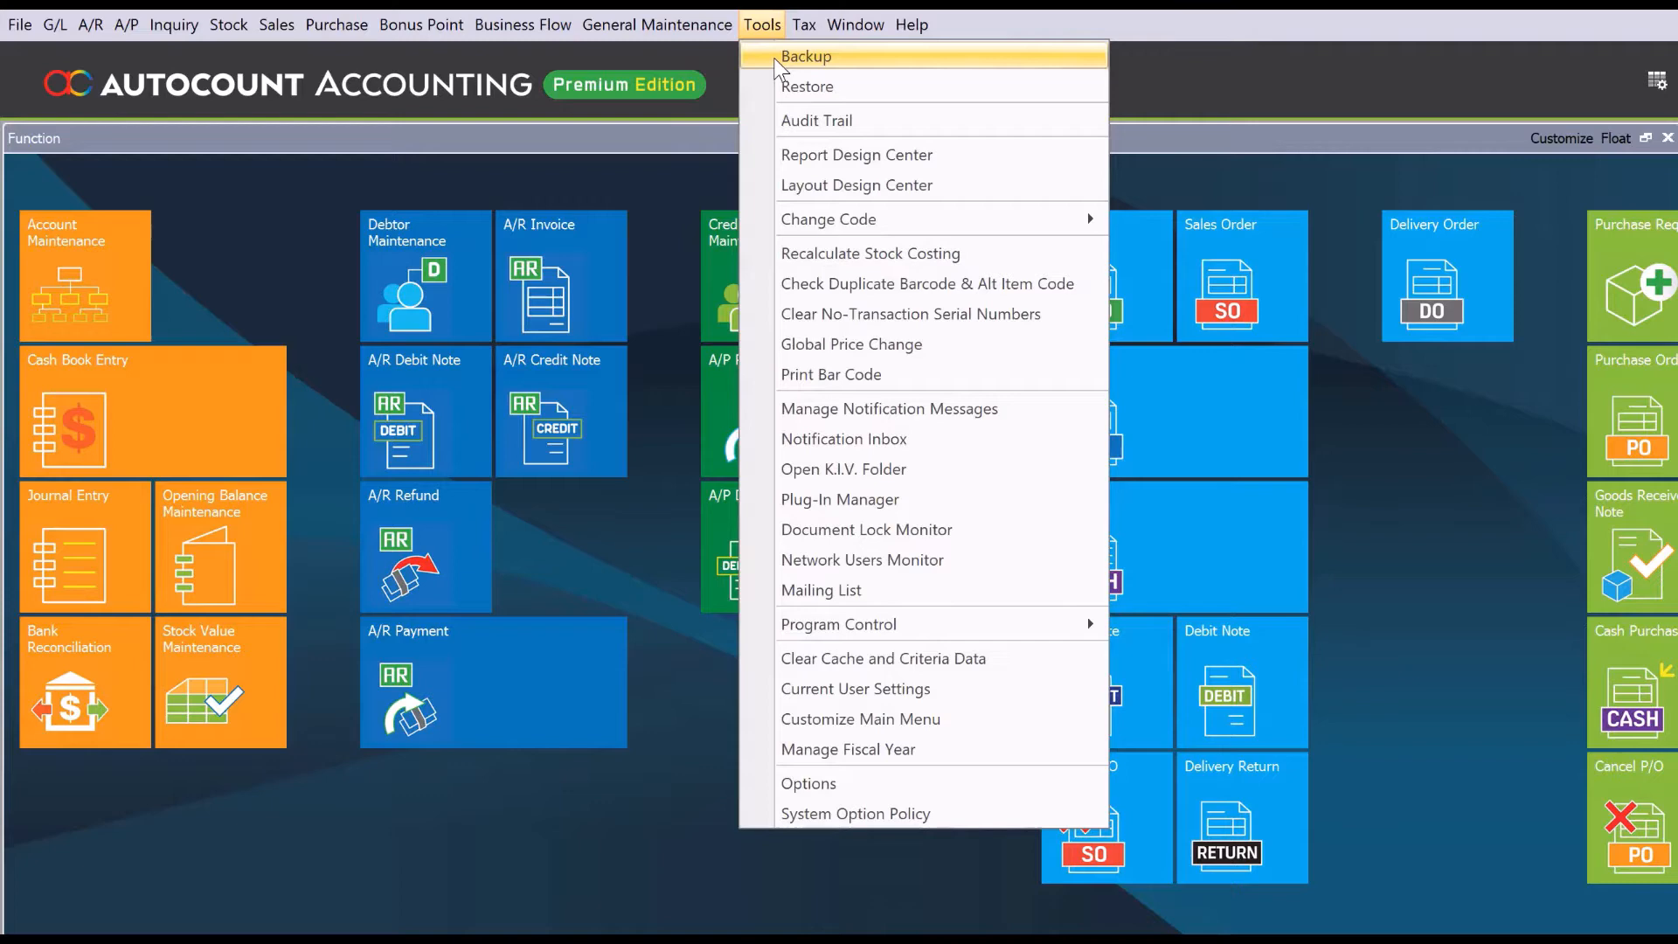
click(805, 56)
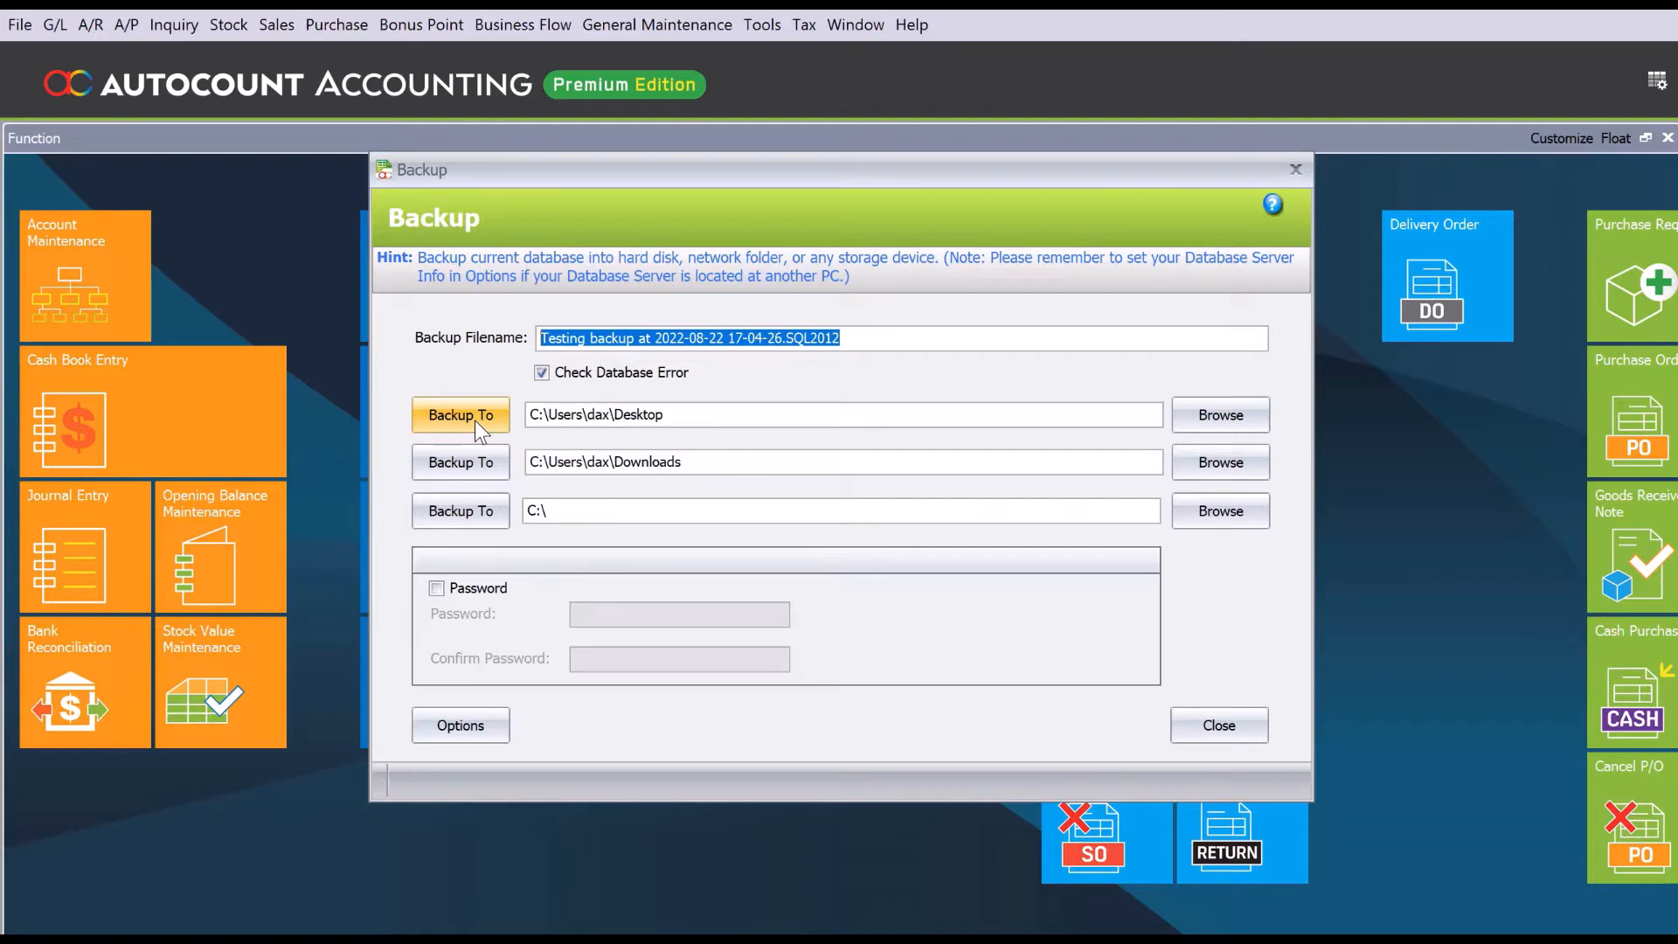
Back up the database to the Desktop path and dismiss the success message
click(461, 415)
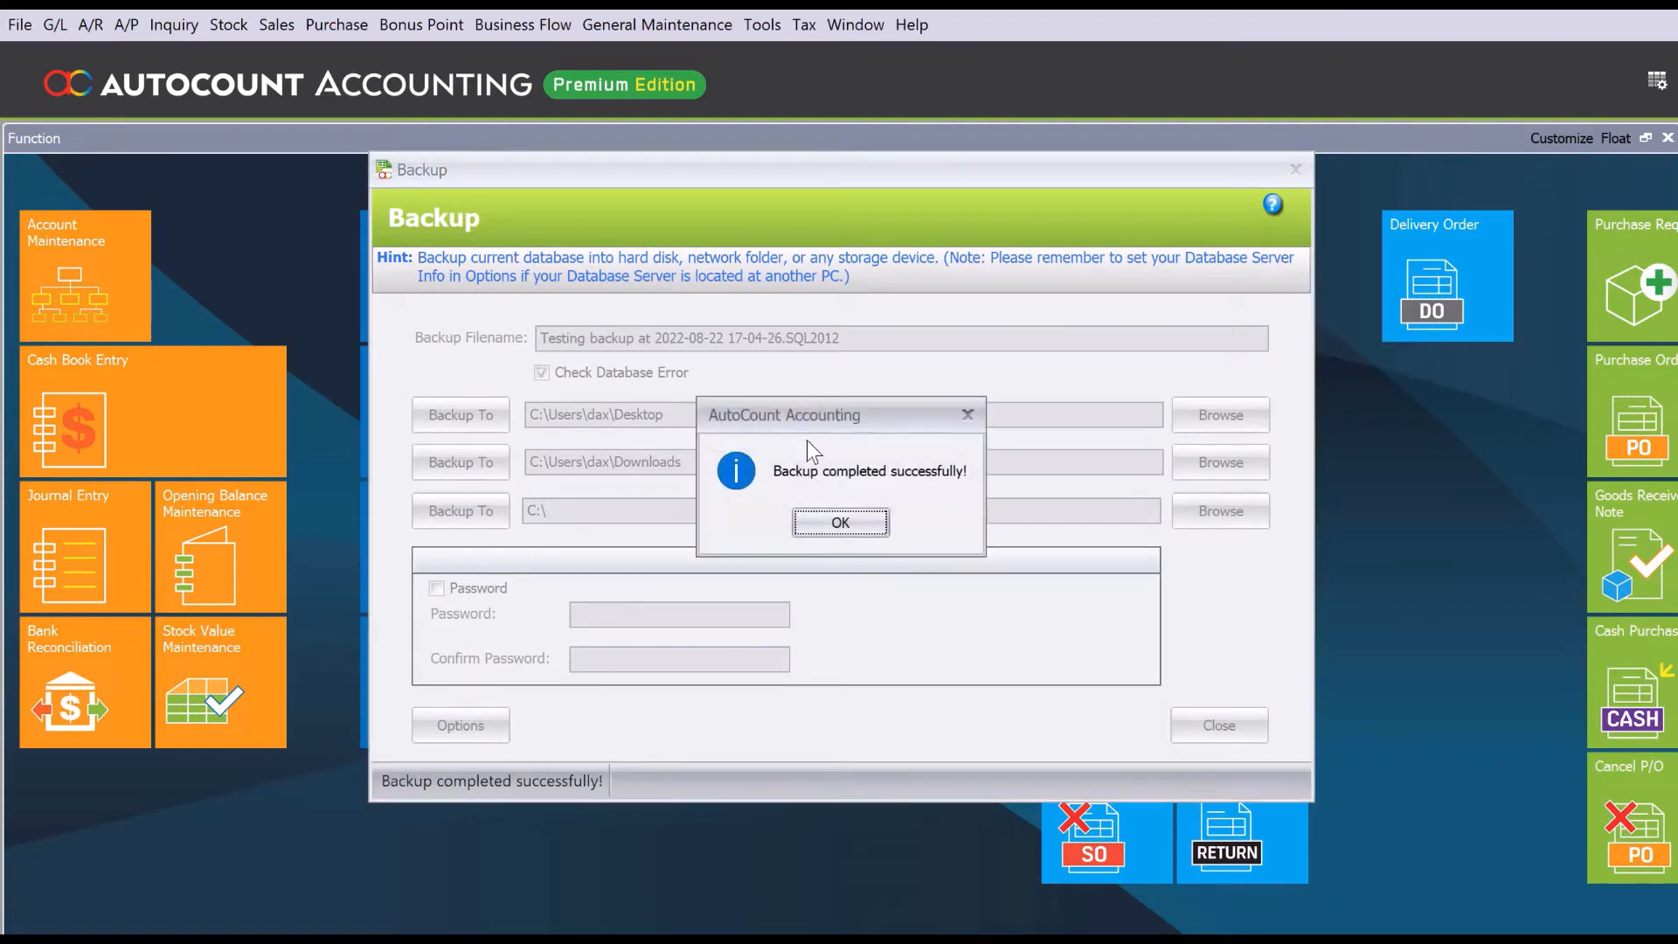
mouse_move(840, 523)
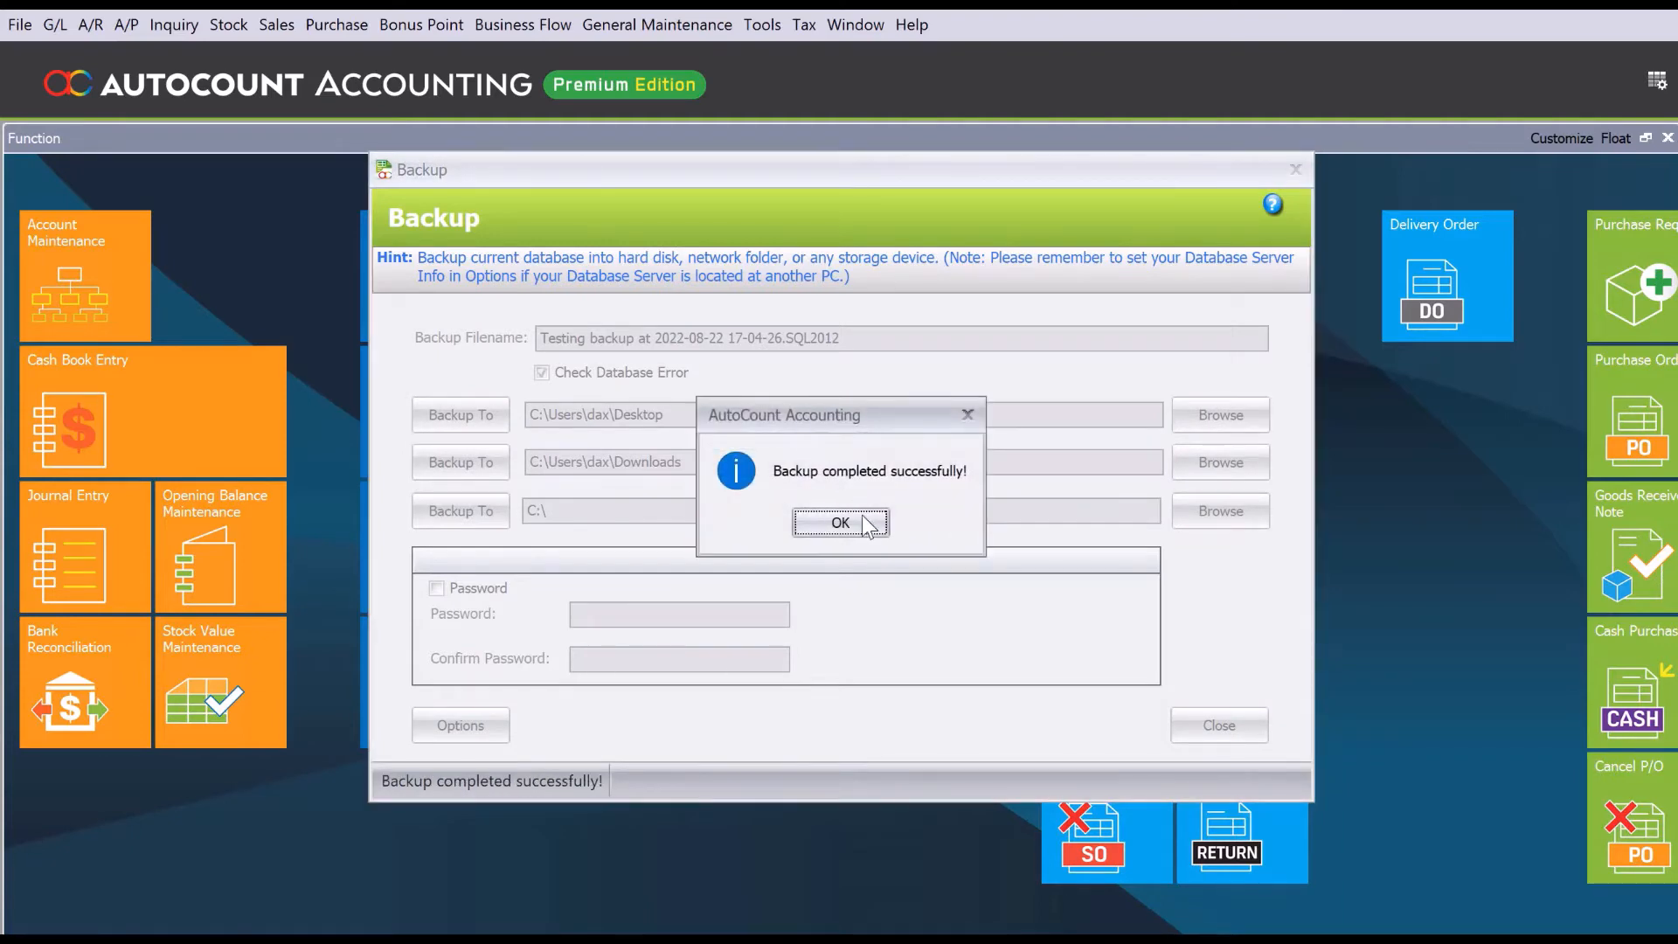
click(839, 524)
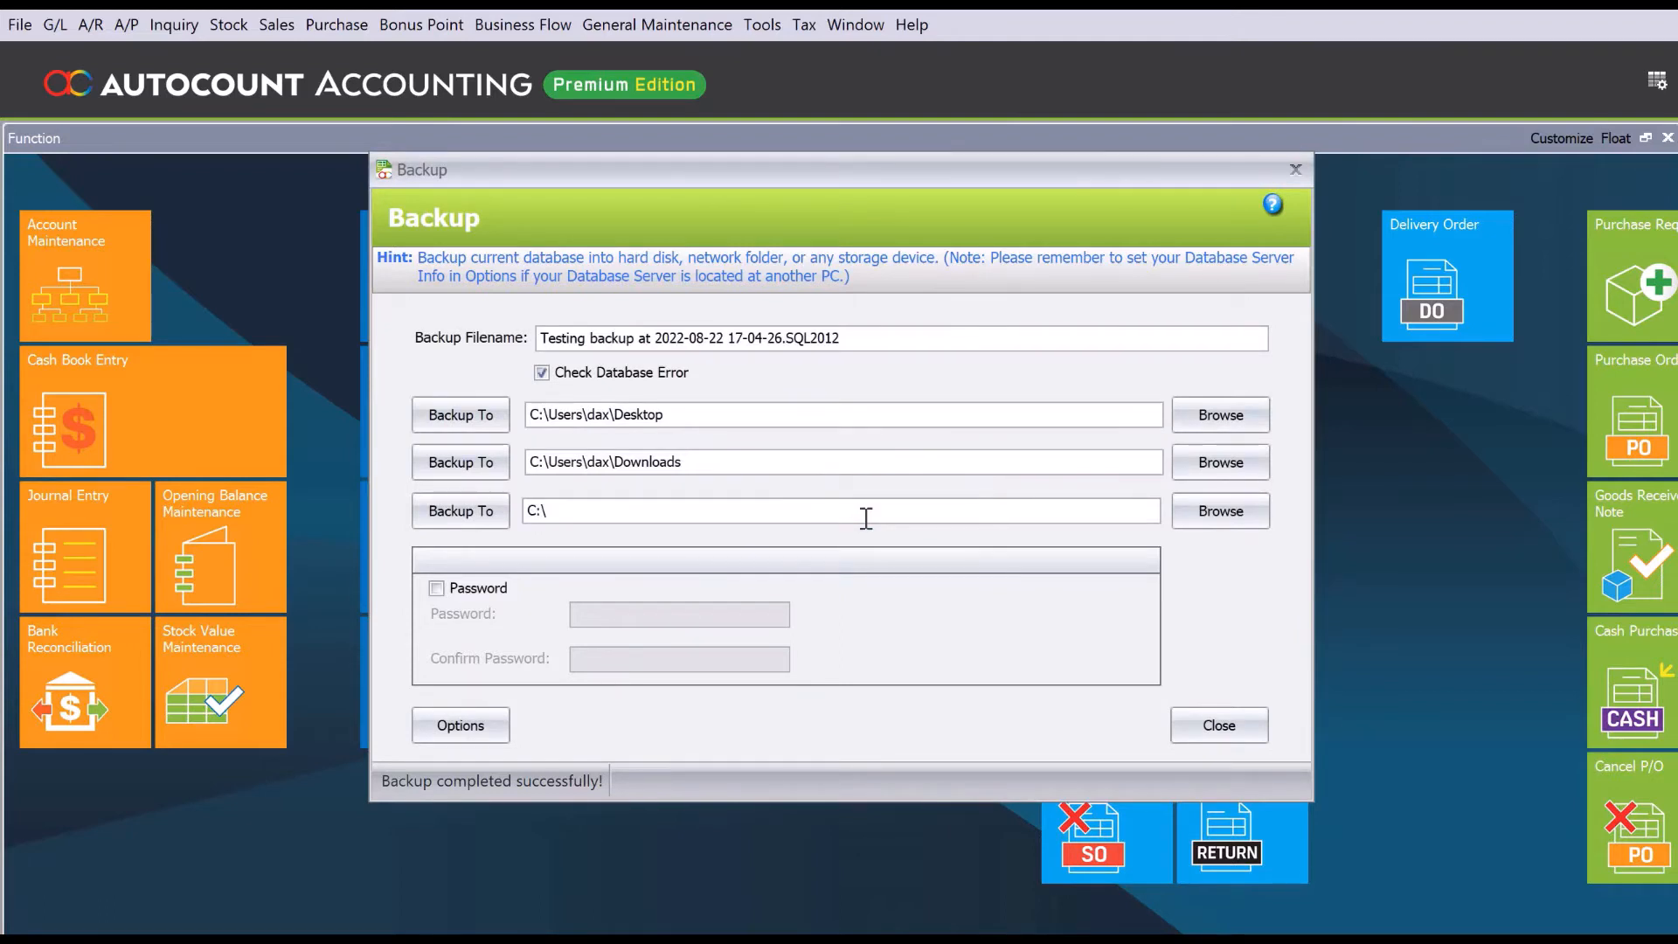
mouse_move(1221, 511)
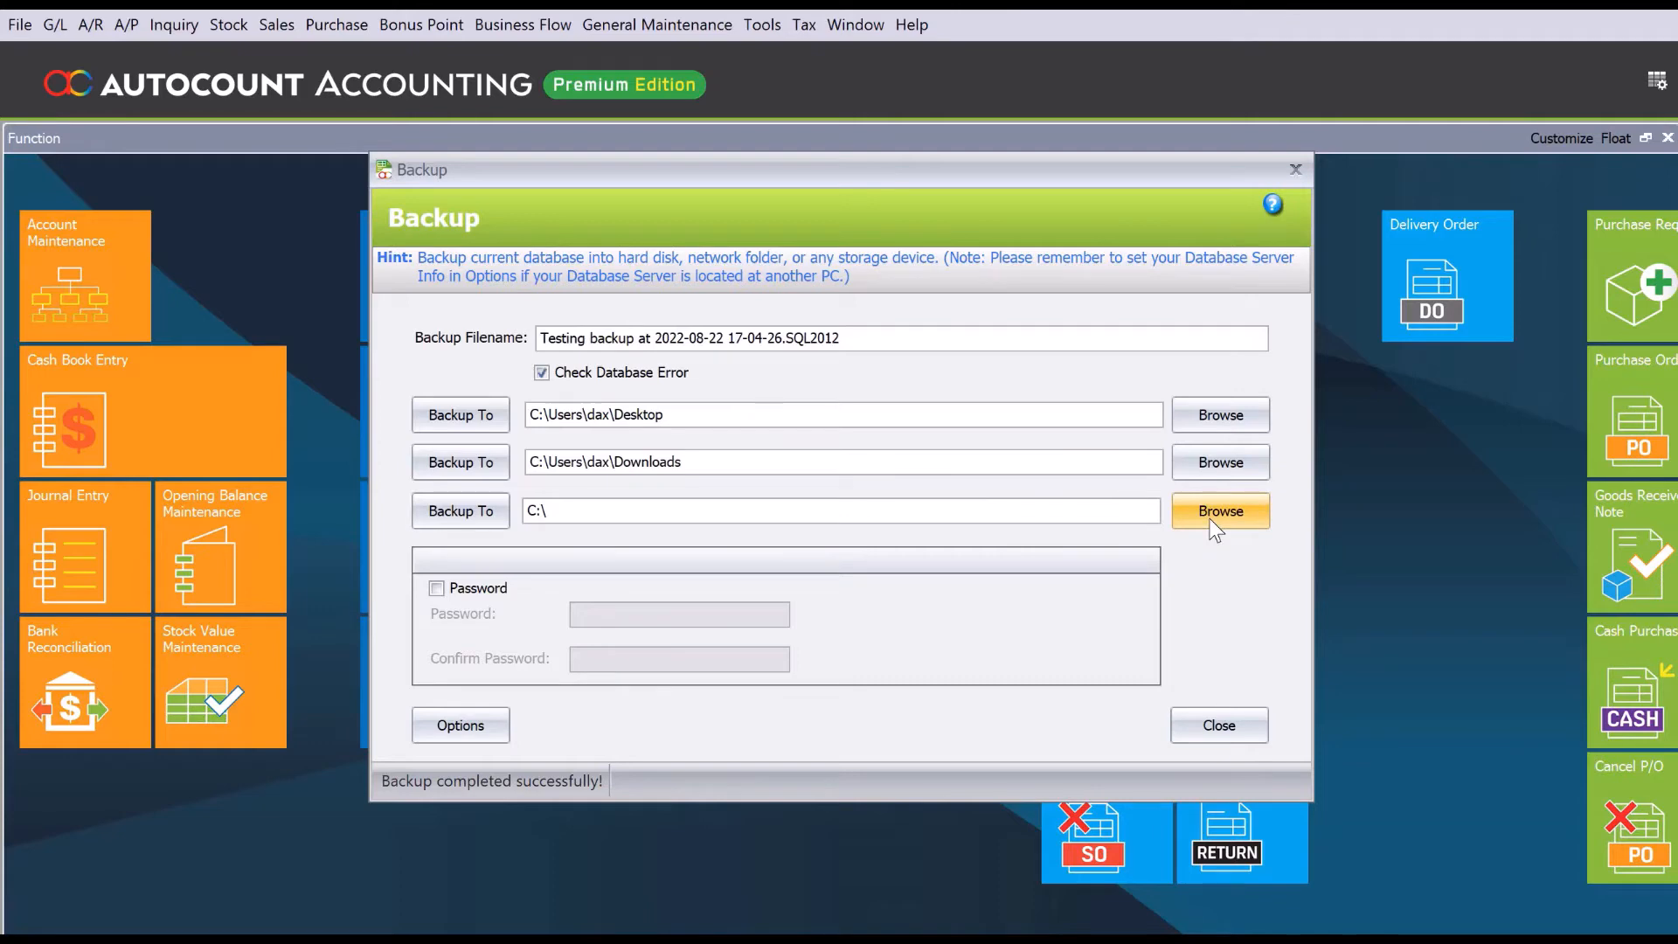
Replace the third backup destination (C: drive) with the Documents folder
click(1220, 511)
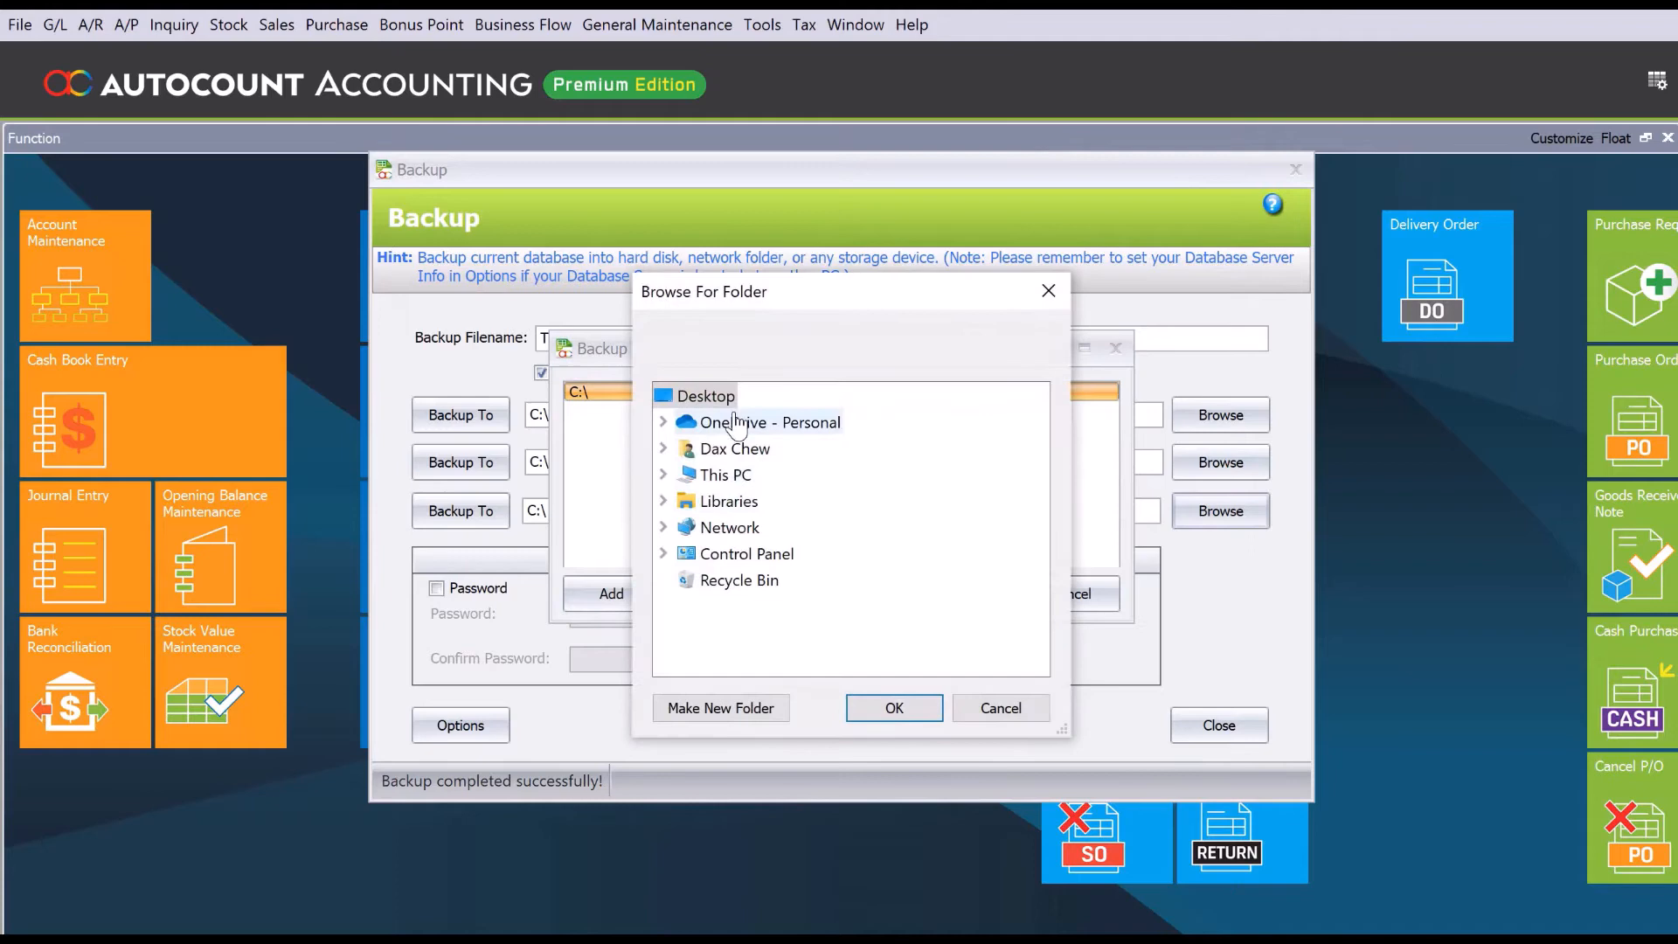
click(732, 448)
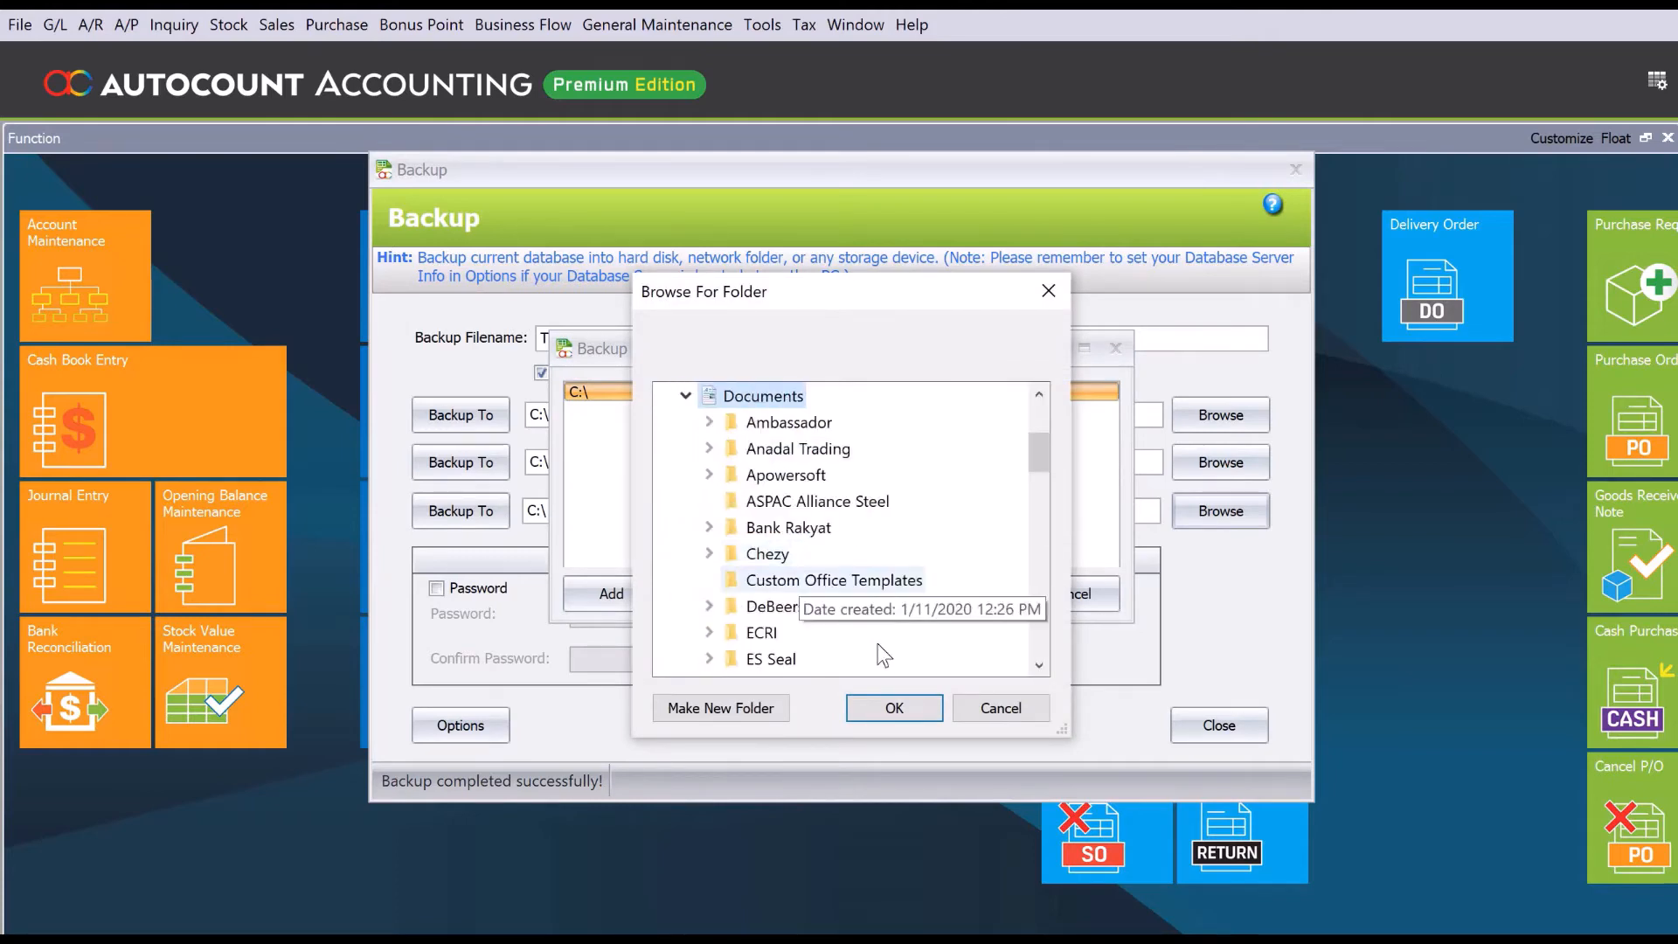
click(892, 708)
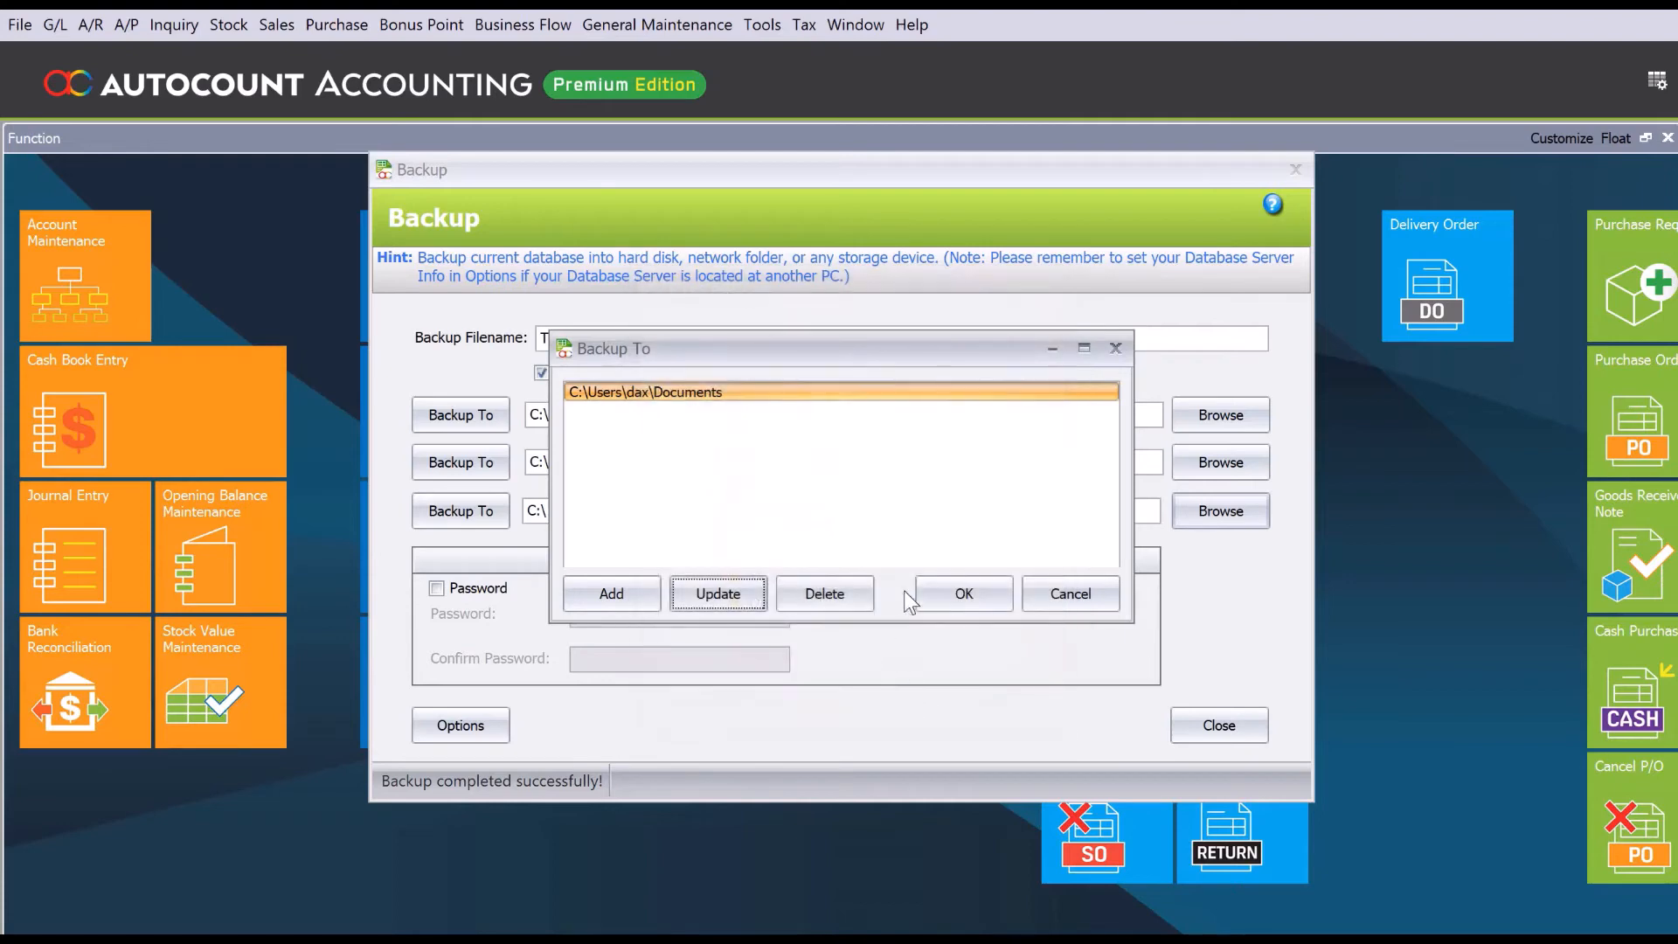
click(962, 595)
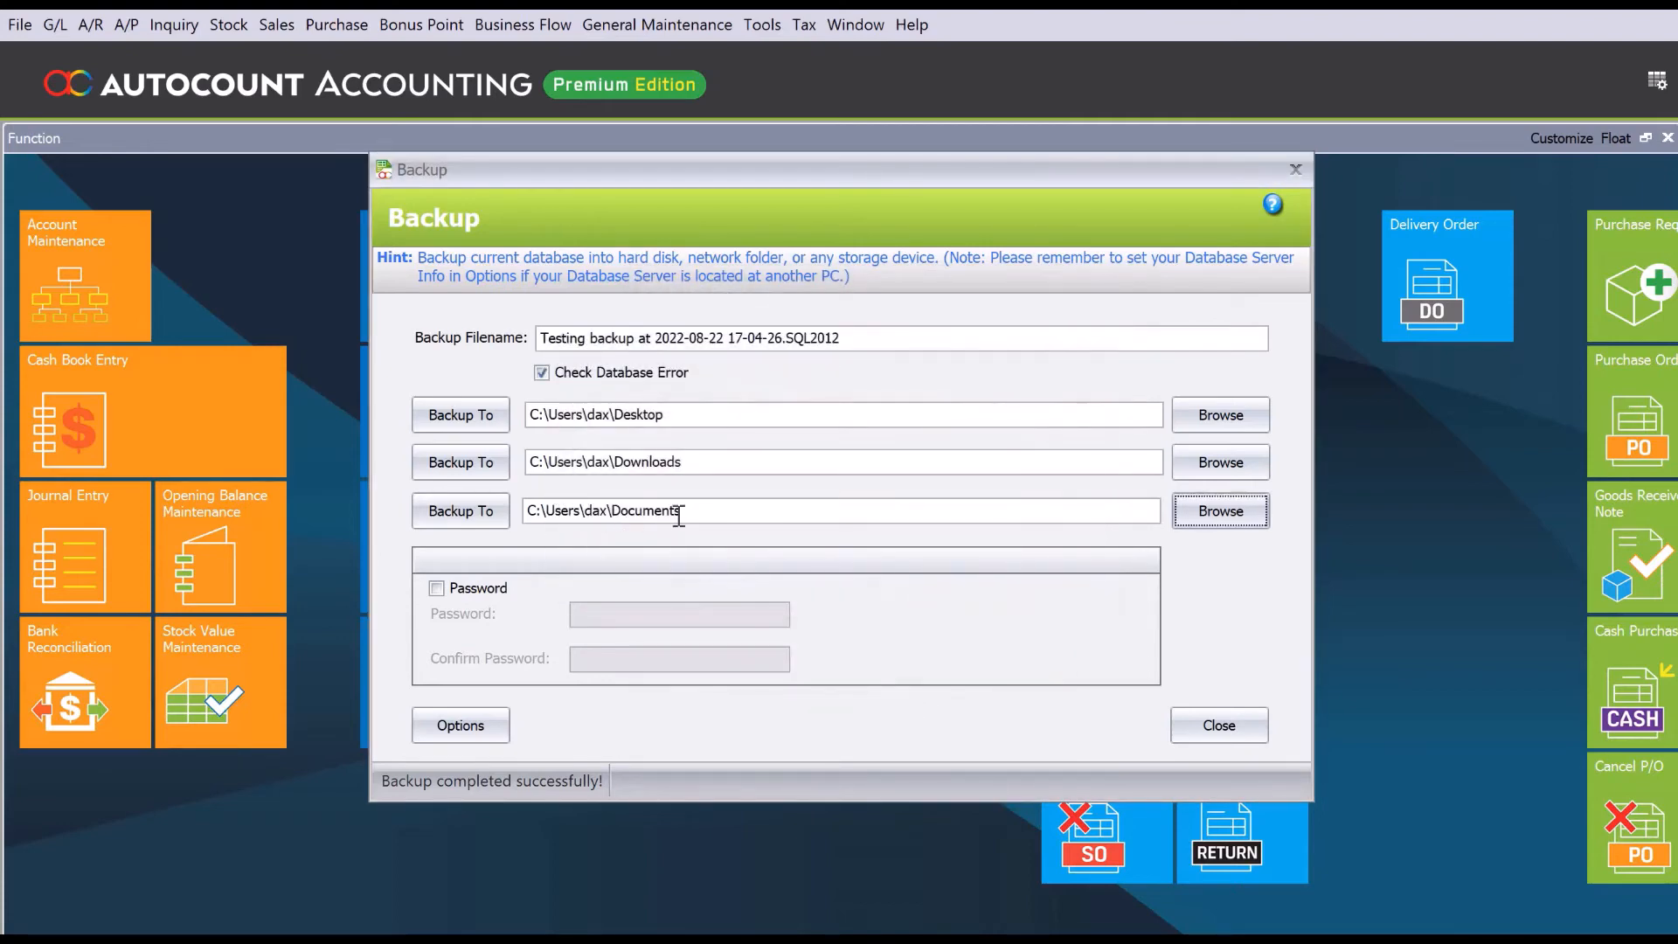
Back up the database to the Documents path and dismiss the success message
click(460, 510)
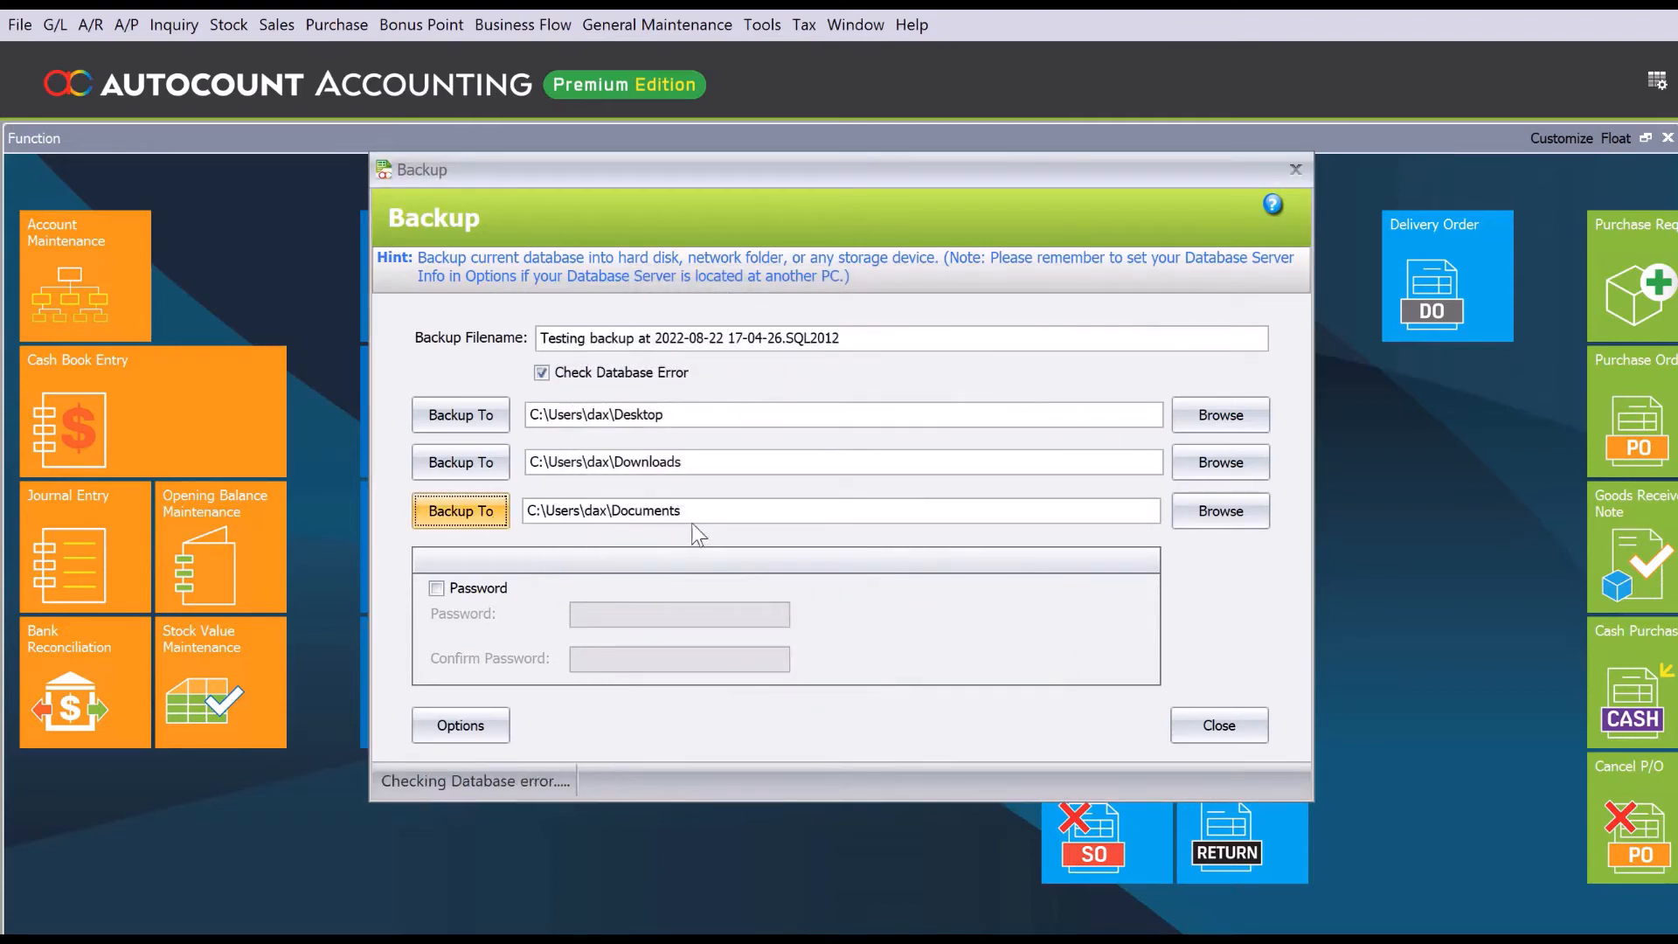
click(460, 510)
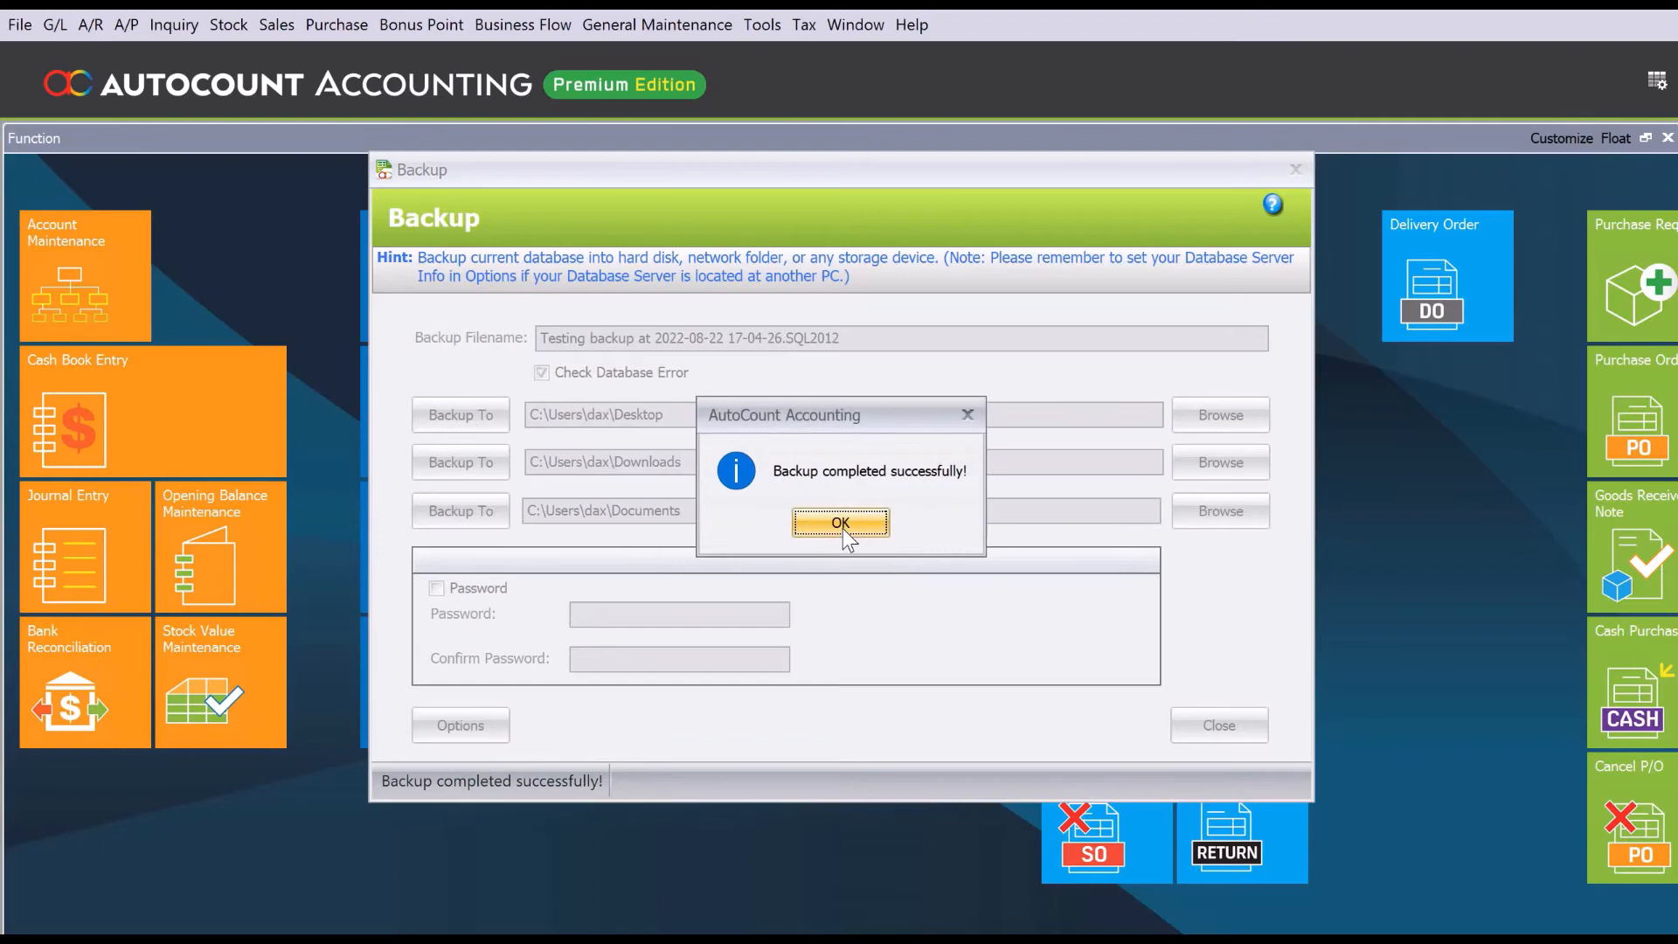
click(840, 523)
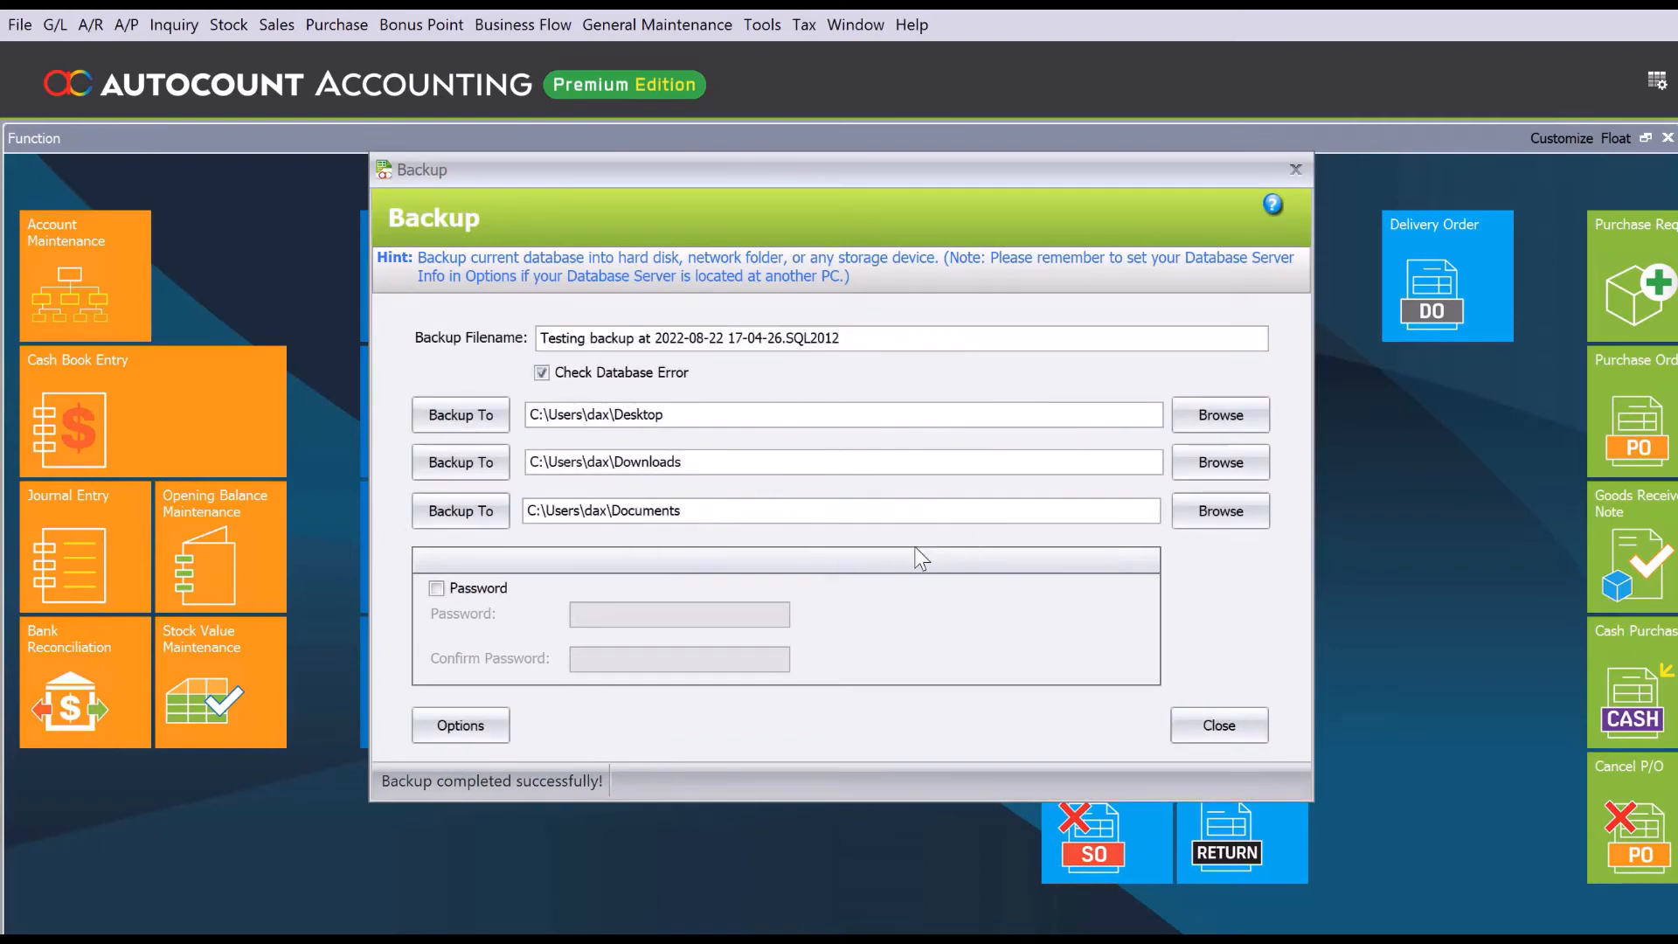